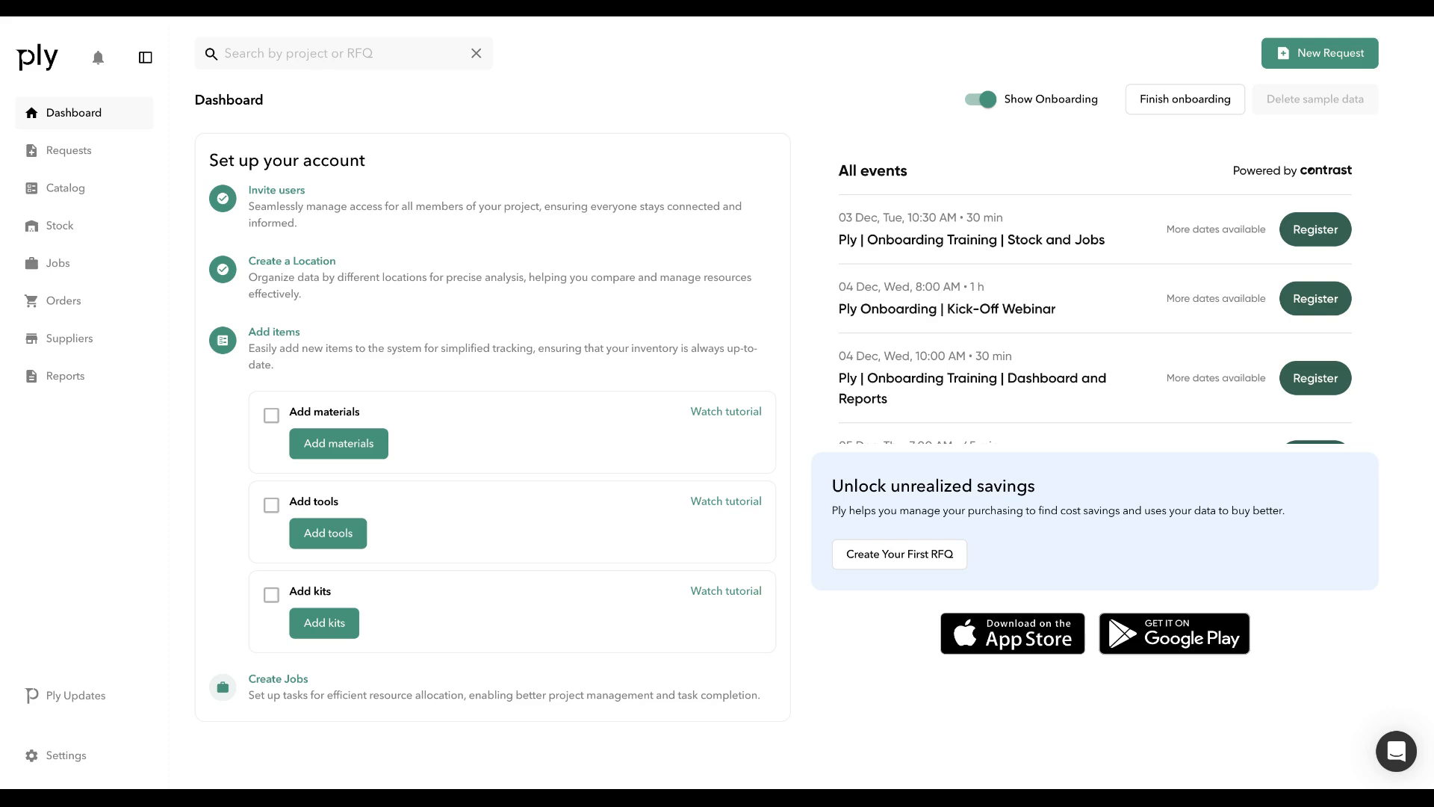
mouse_move(109, 545)
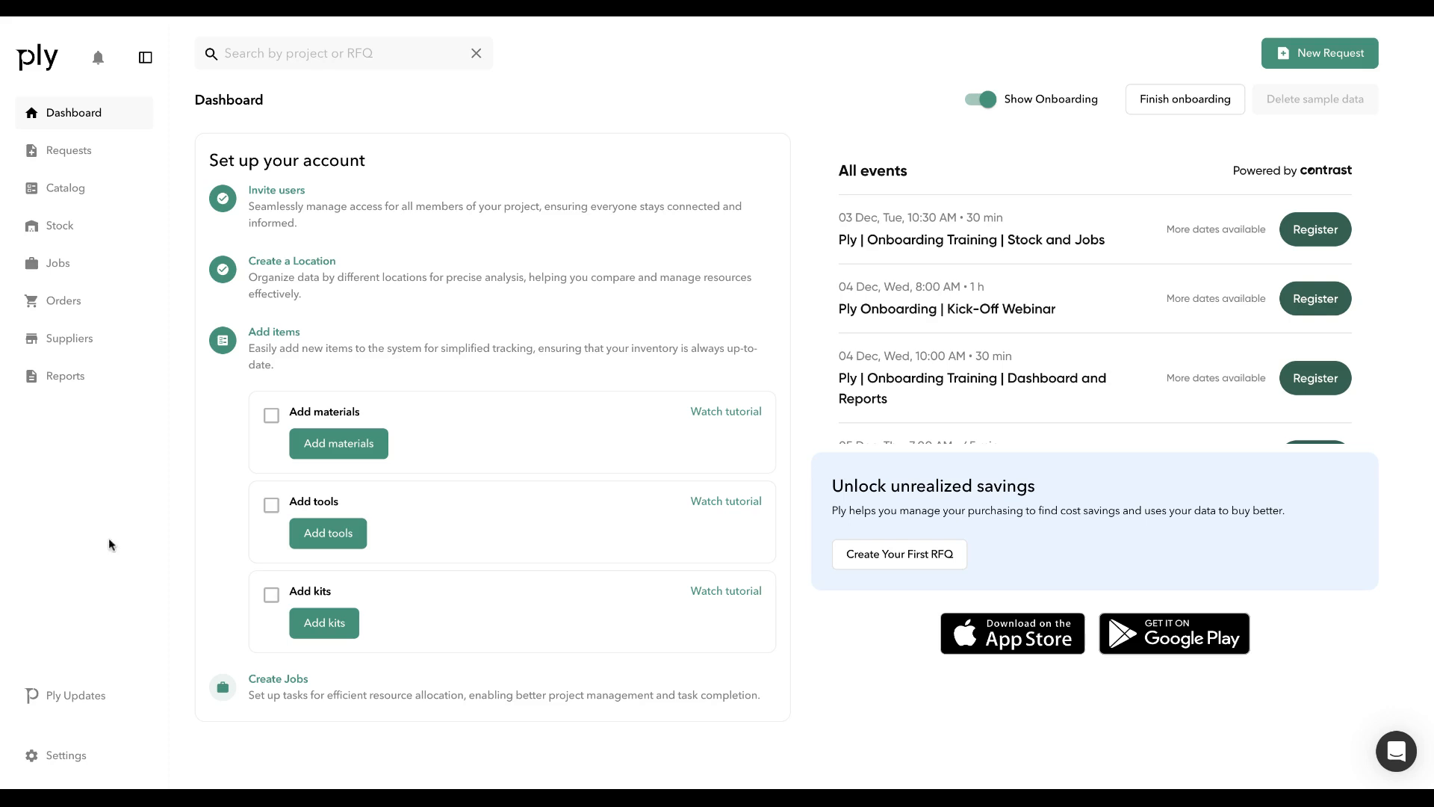
- Open the Settings menu from the bottom of the dashboard sidebar
click(65, 755)
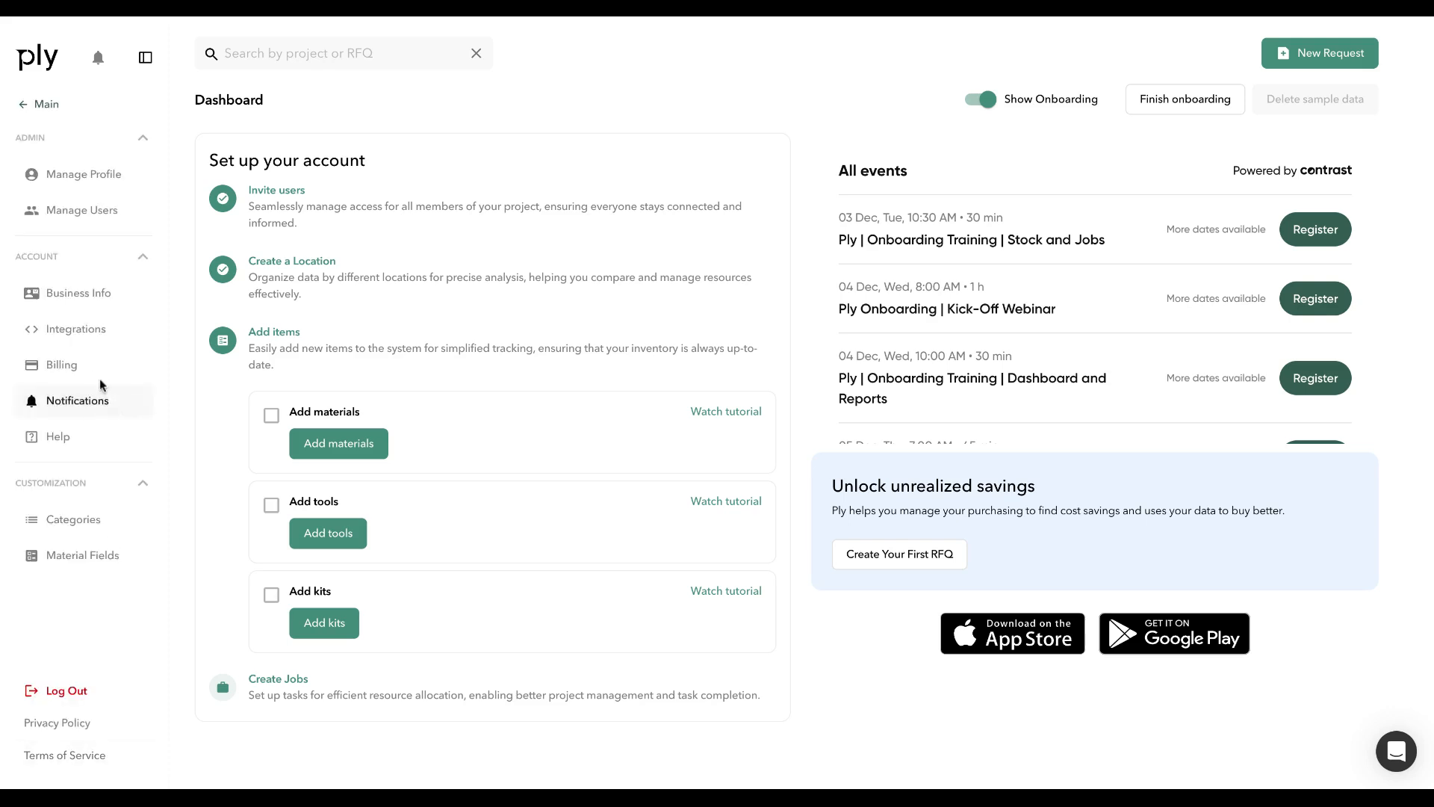
- Check the Integrations page showing field service software syncing to the Warehouse, then go back to Main
click(77, 329)
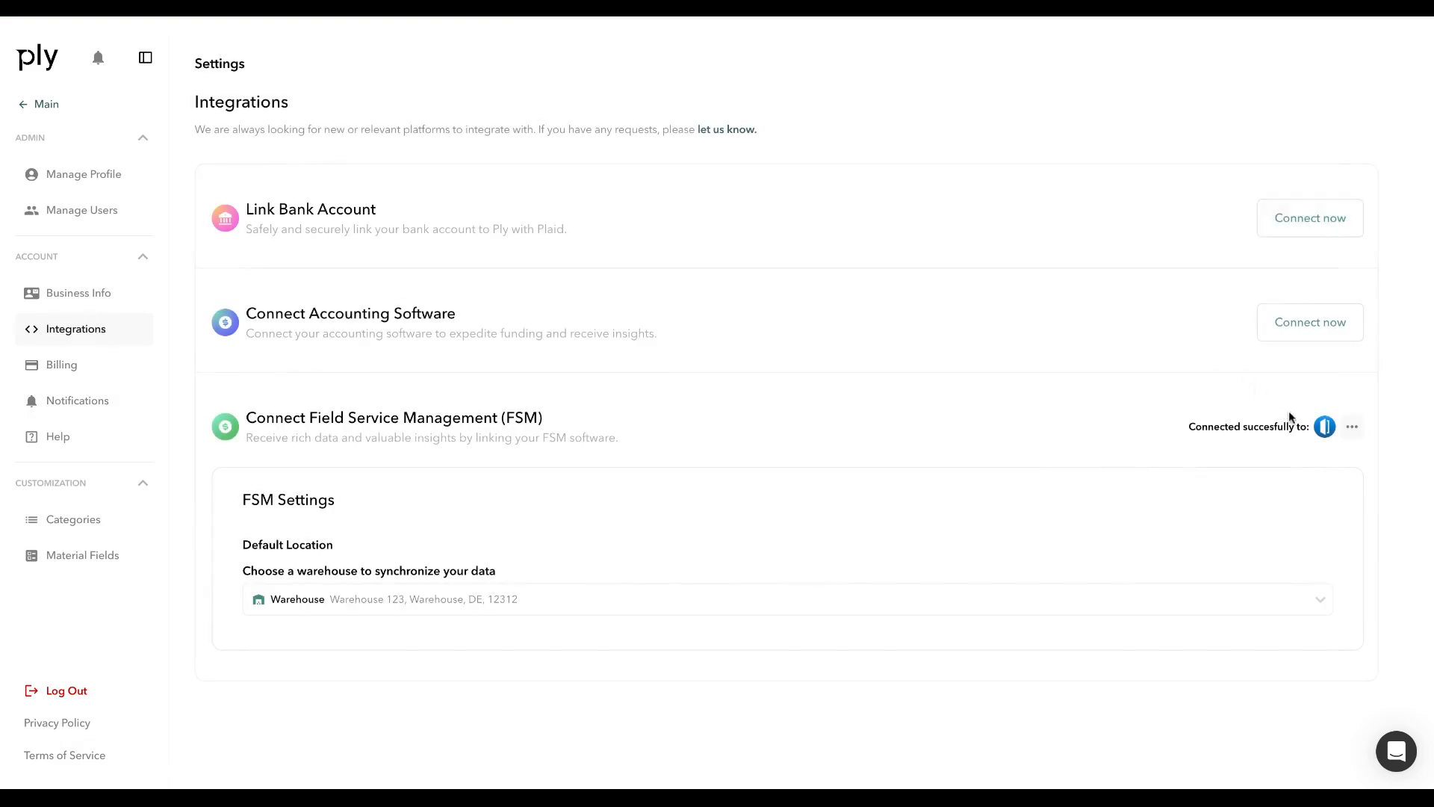
mouse_move(753, 559)
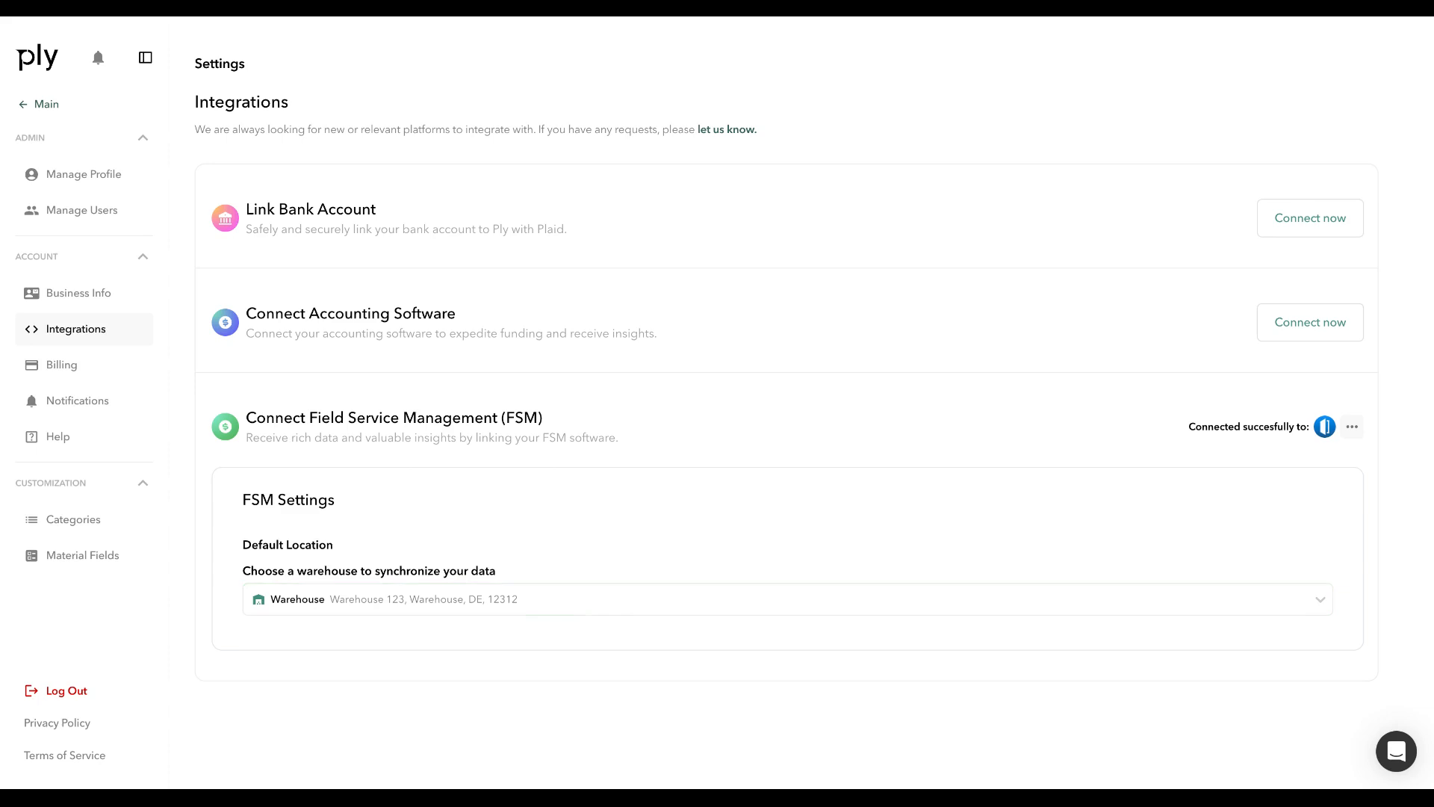
mouse_move(279, 232)
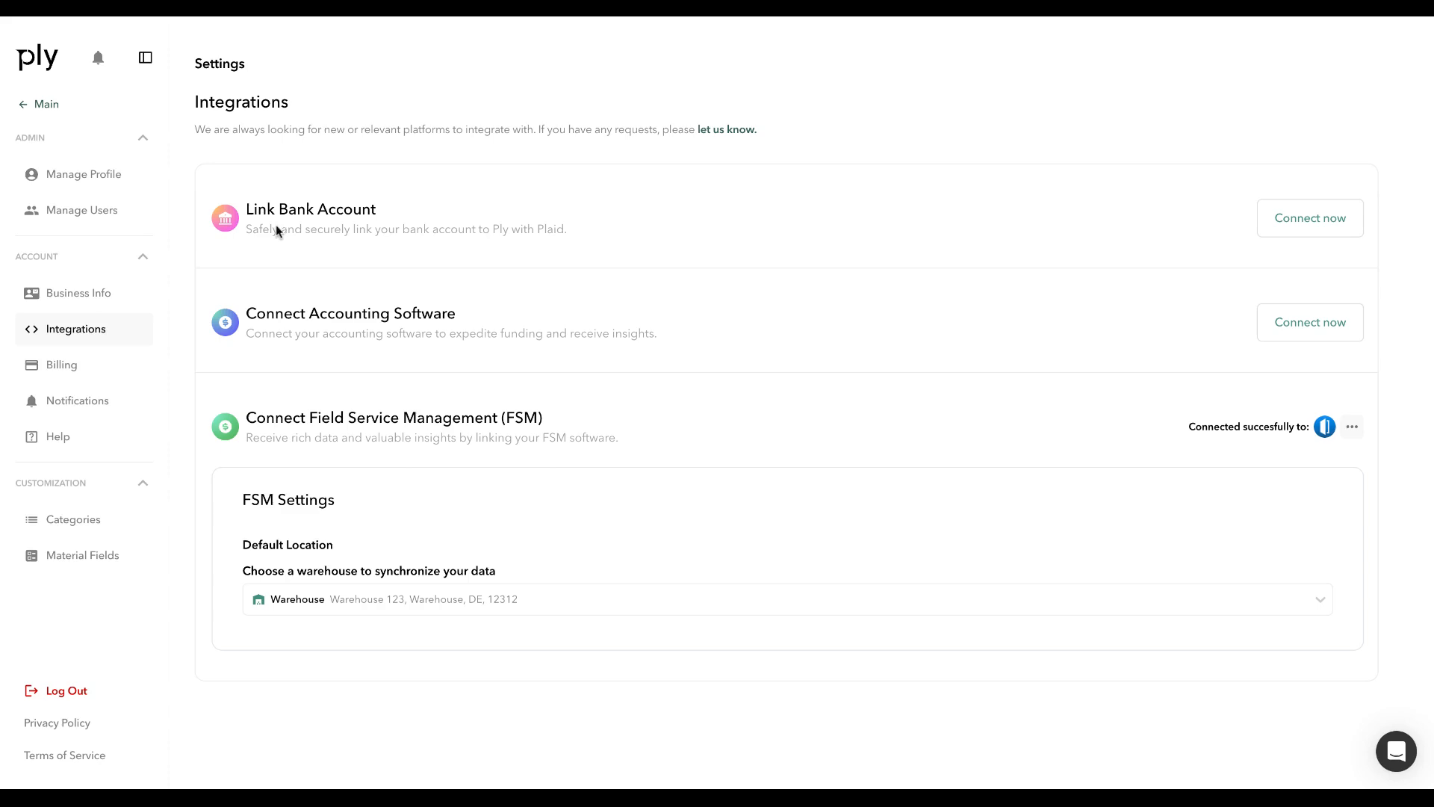
click(44, 103)
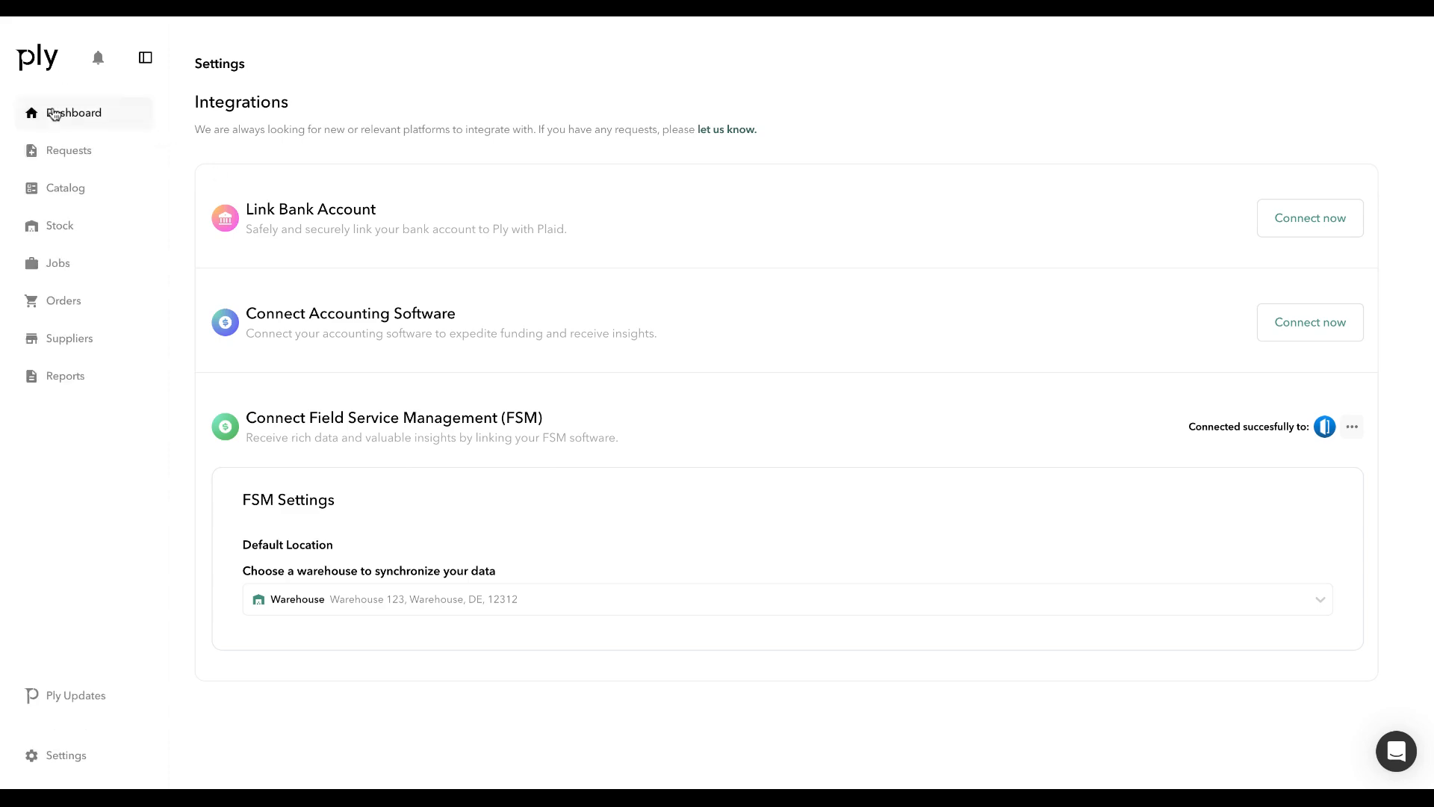
- Go to the Catalog and open the Housecall Pro Sync data options
click(65, 188)
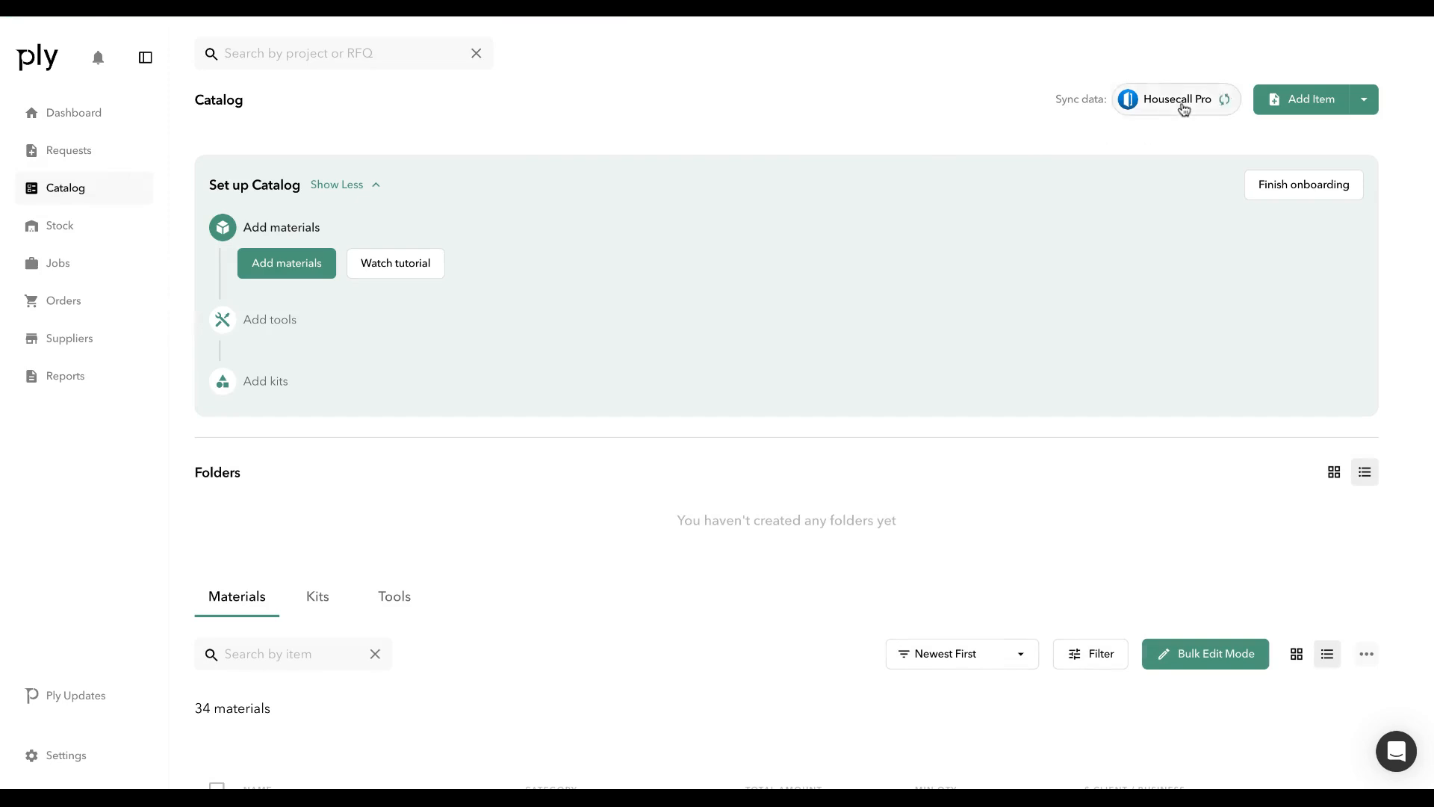
click(1175, 99)
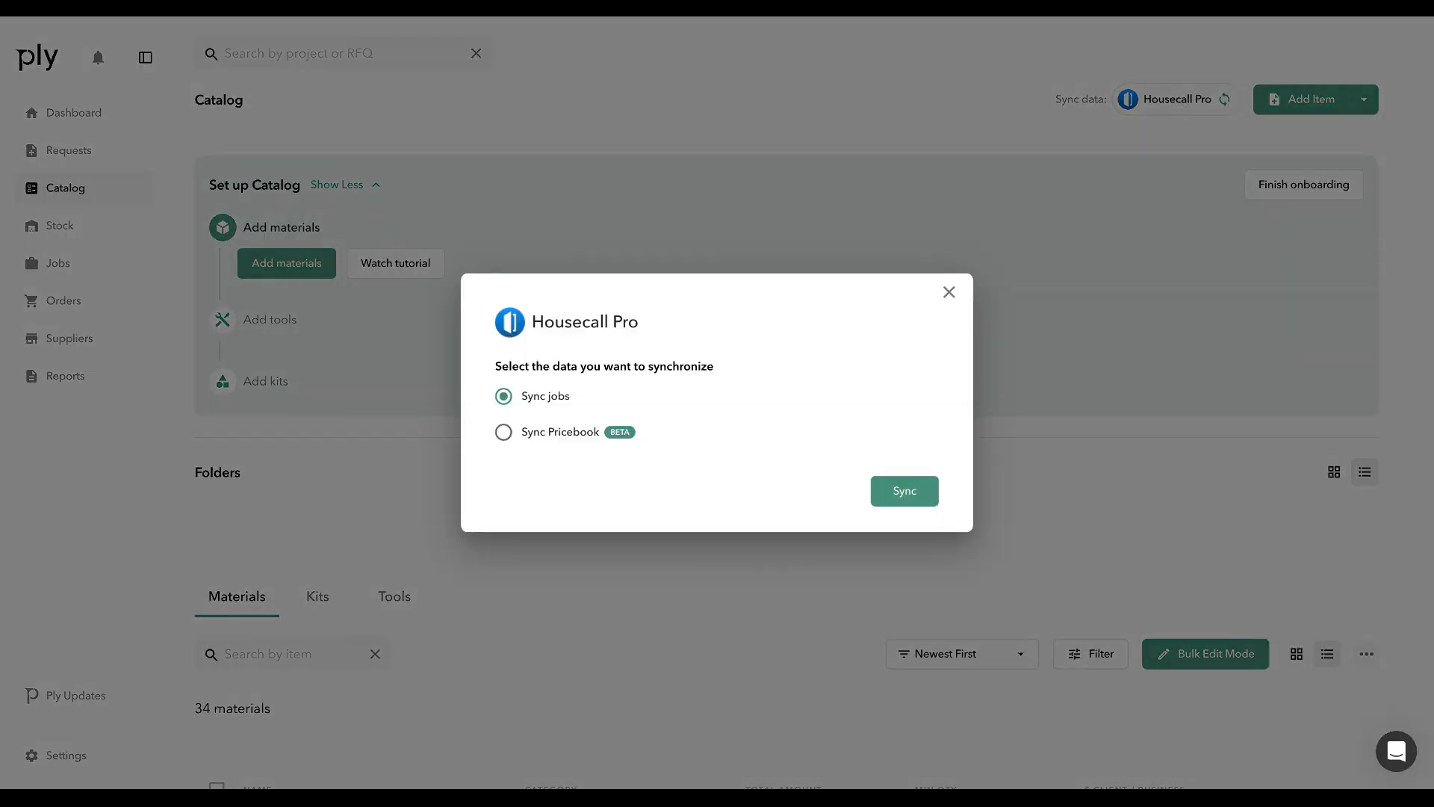
mouse_move(527, 456)
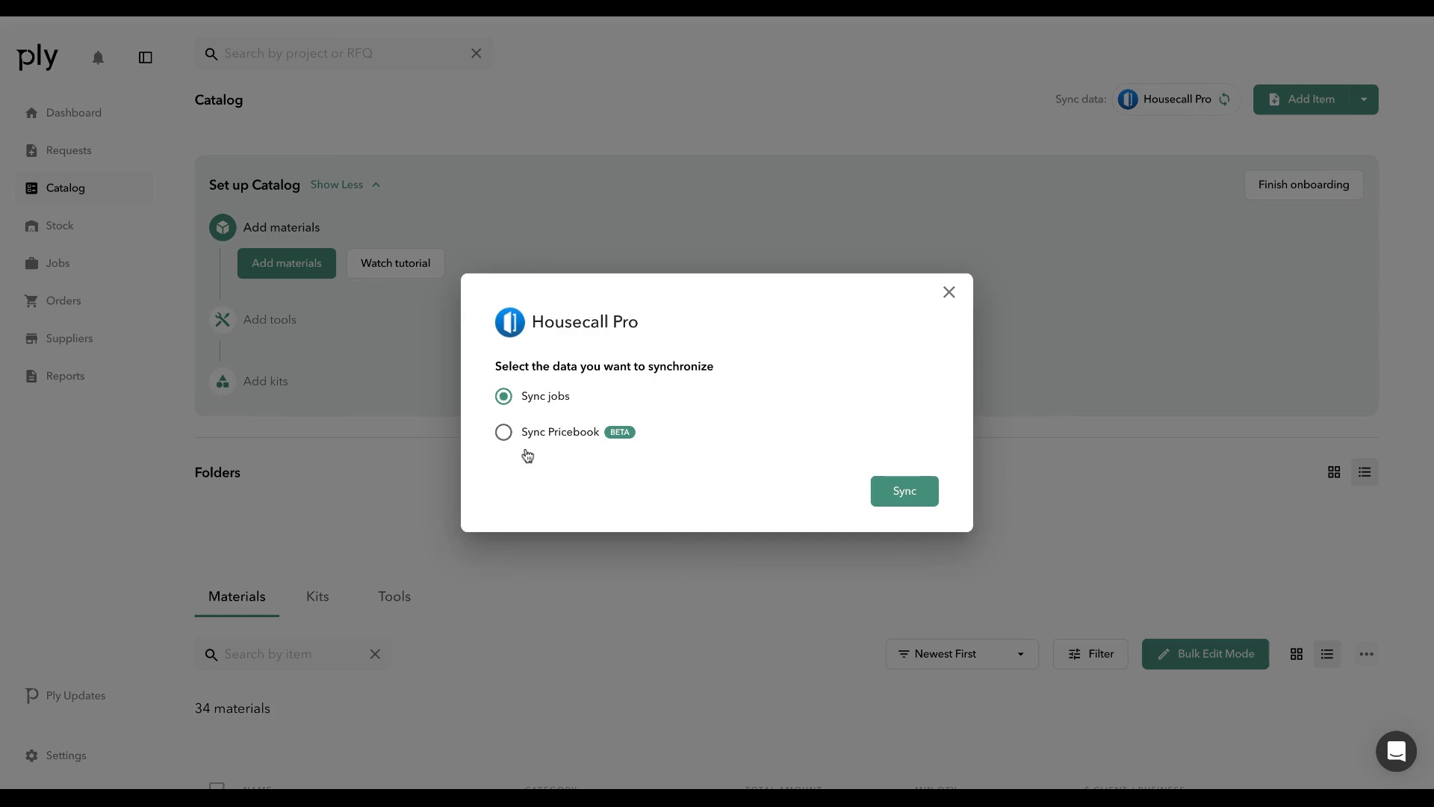
mouse_move(651, 467)
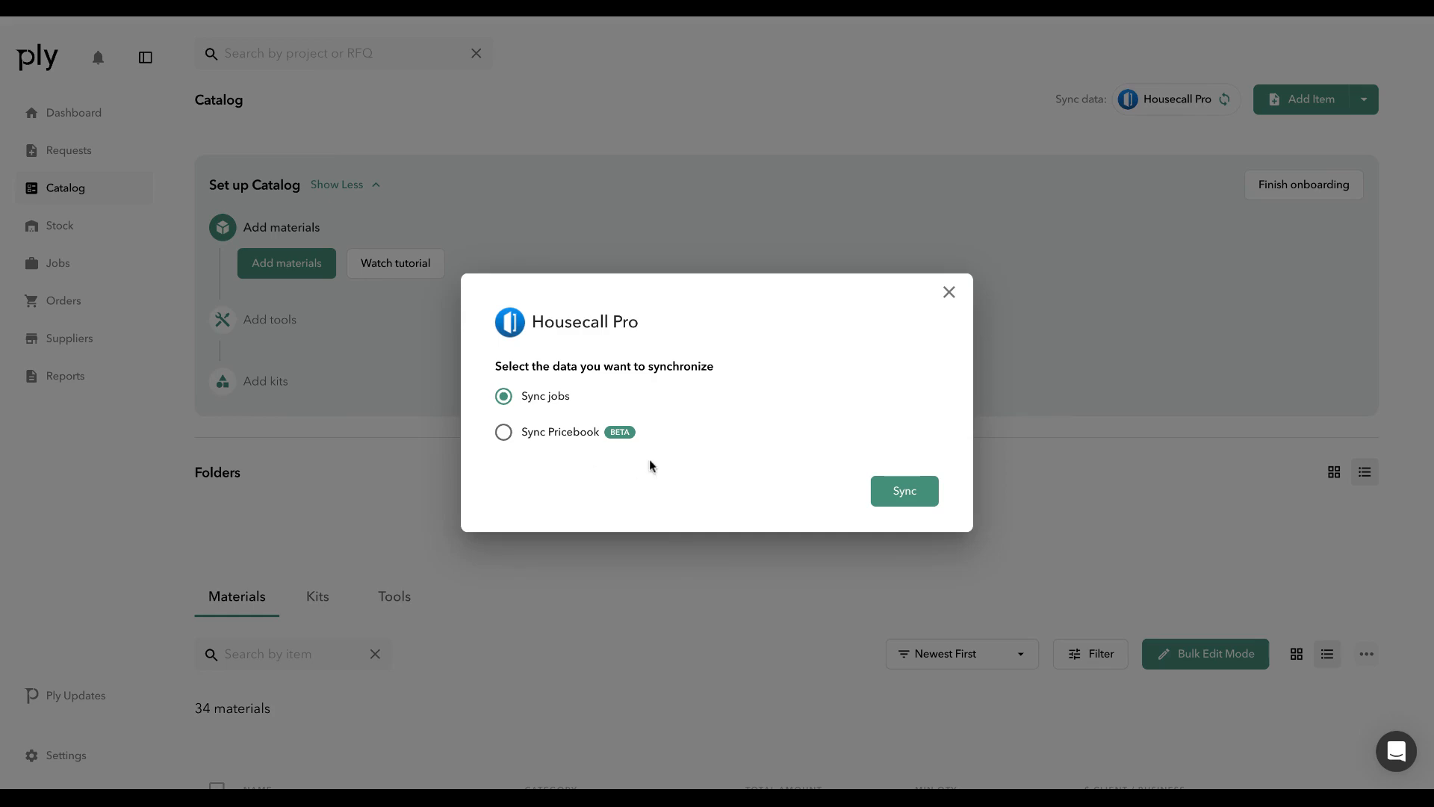
- Sync the Housecall Pro Pricebook with confirmation checked, then dismiss the success popup
click(503, 431)
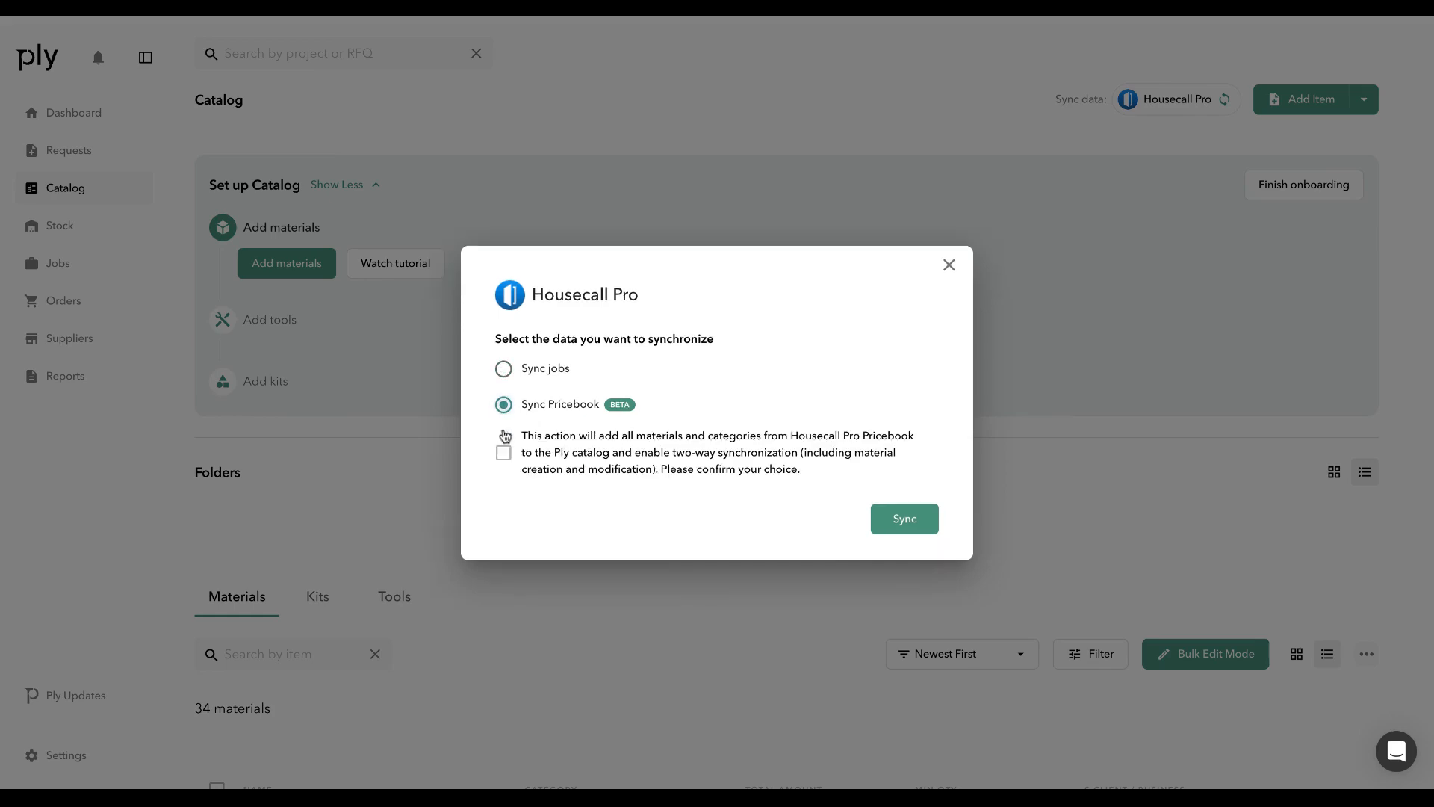
mouse_move(558, 455)
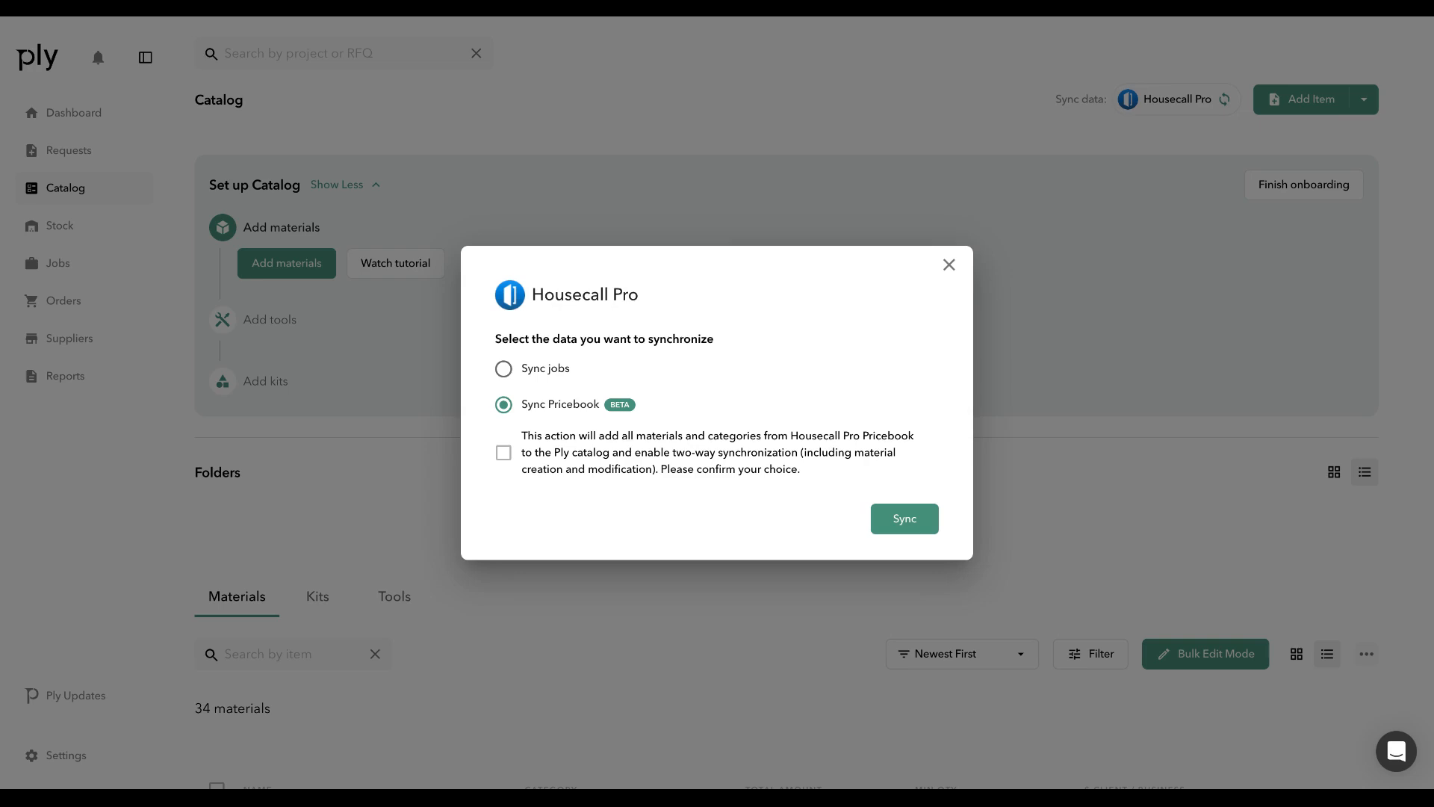
click(502, 453)
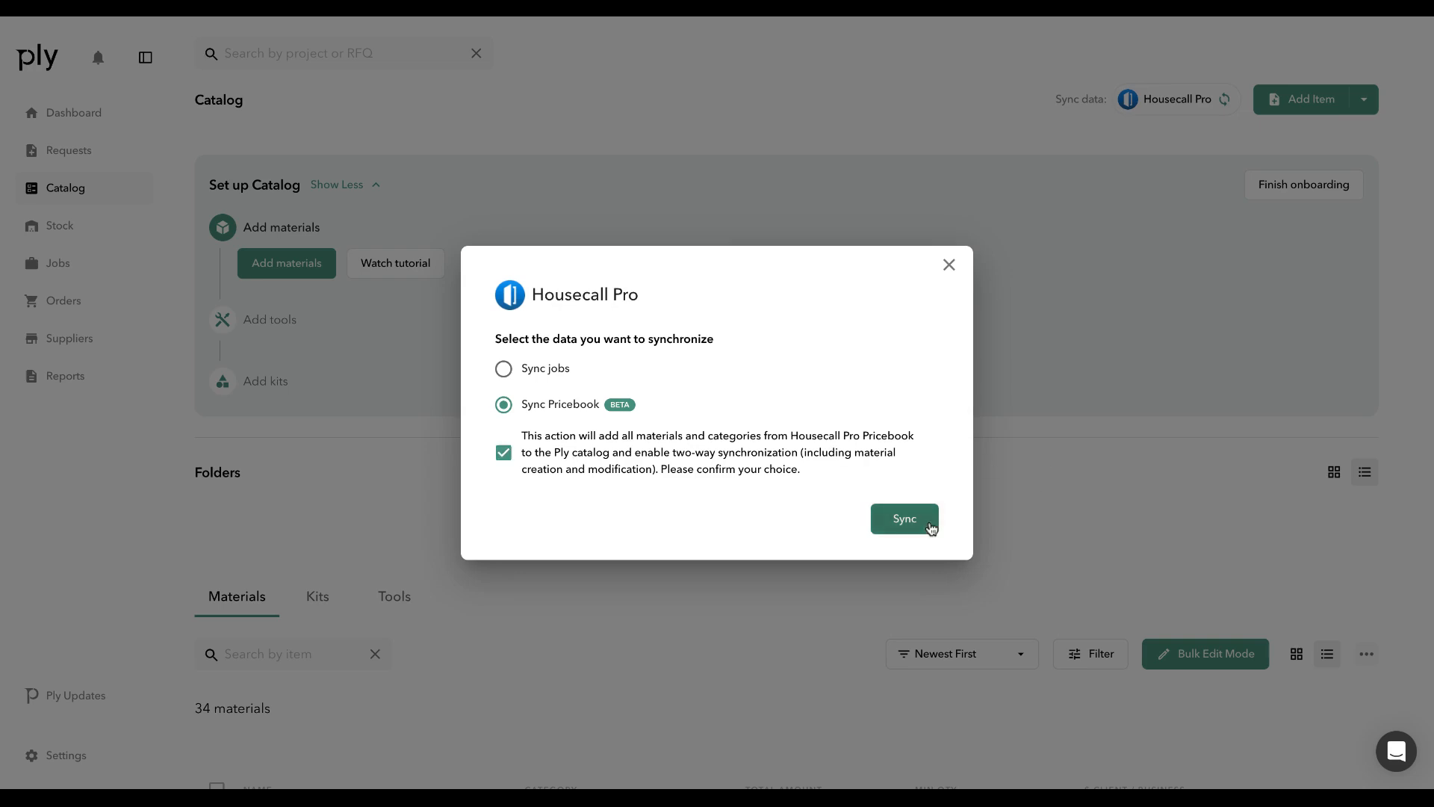
click(904, 518)
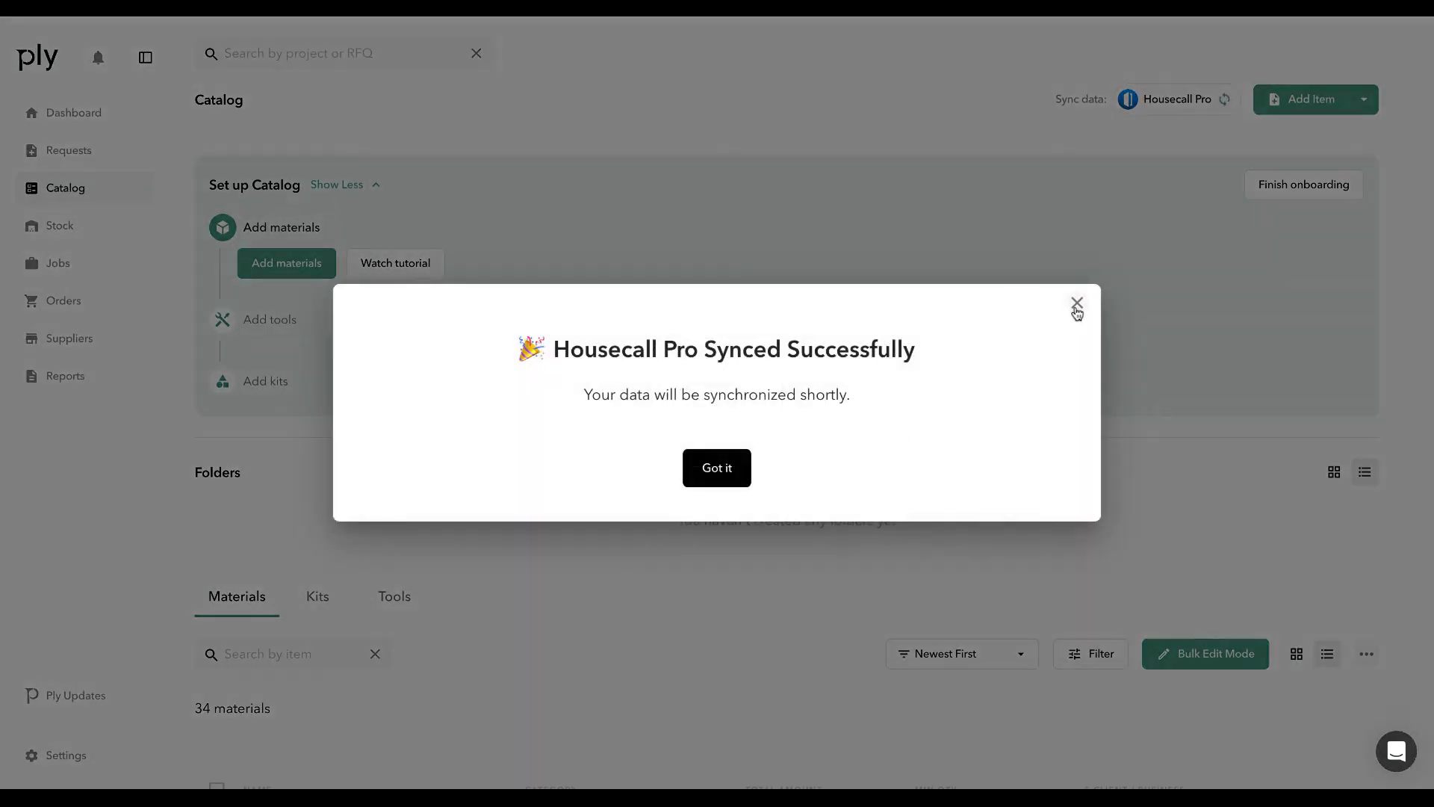
click(1076, 302)
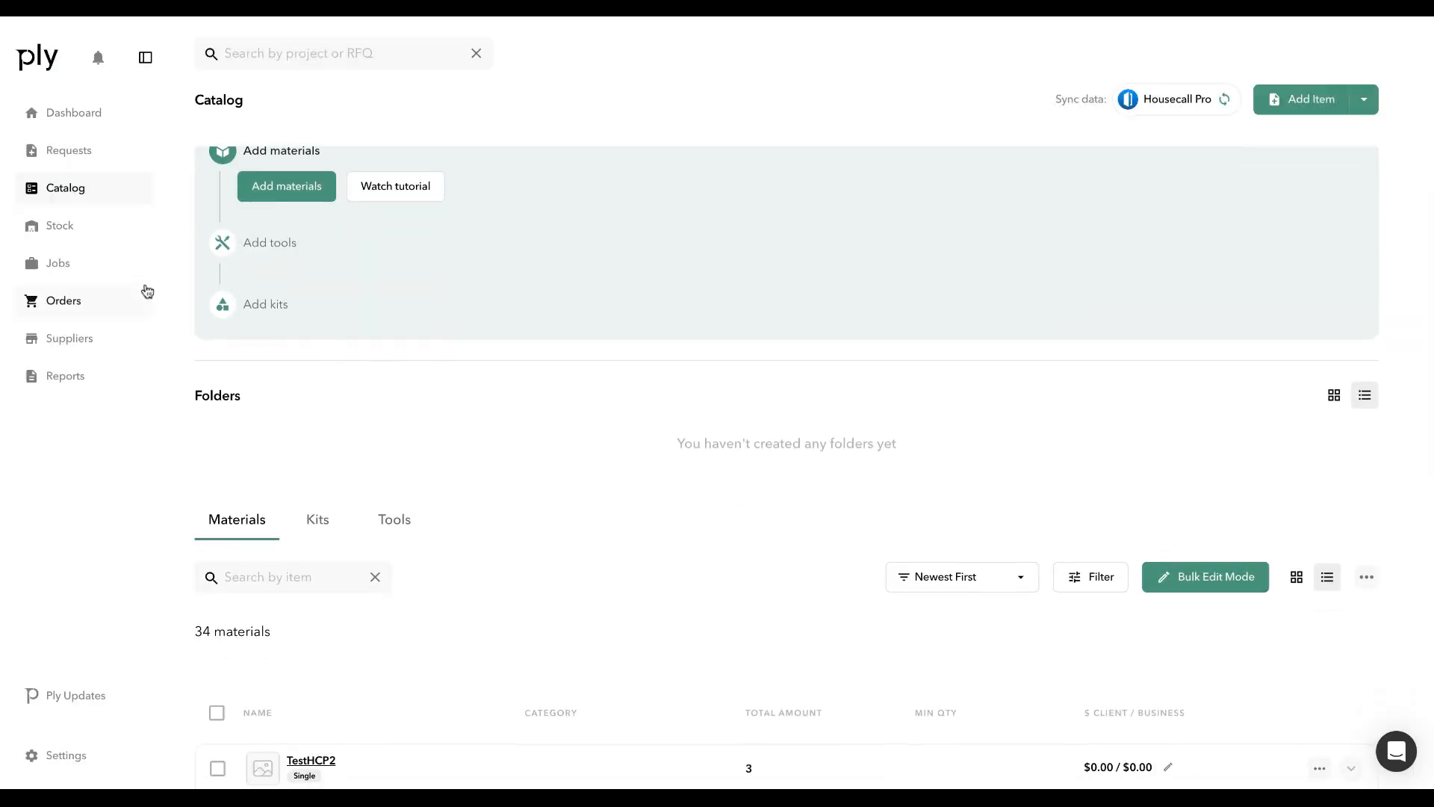
- Open Stock to view the Warehouse location's 37 materials
click(60, 225)
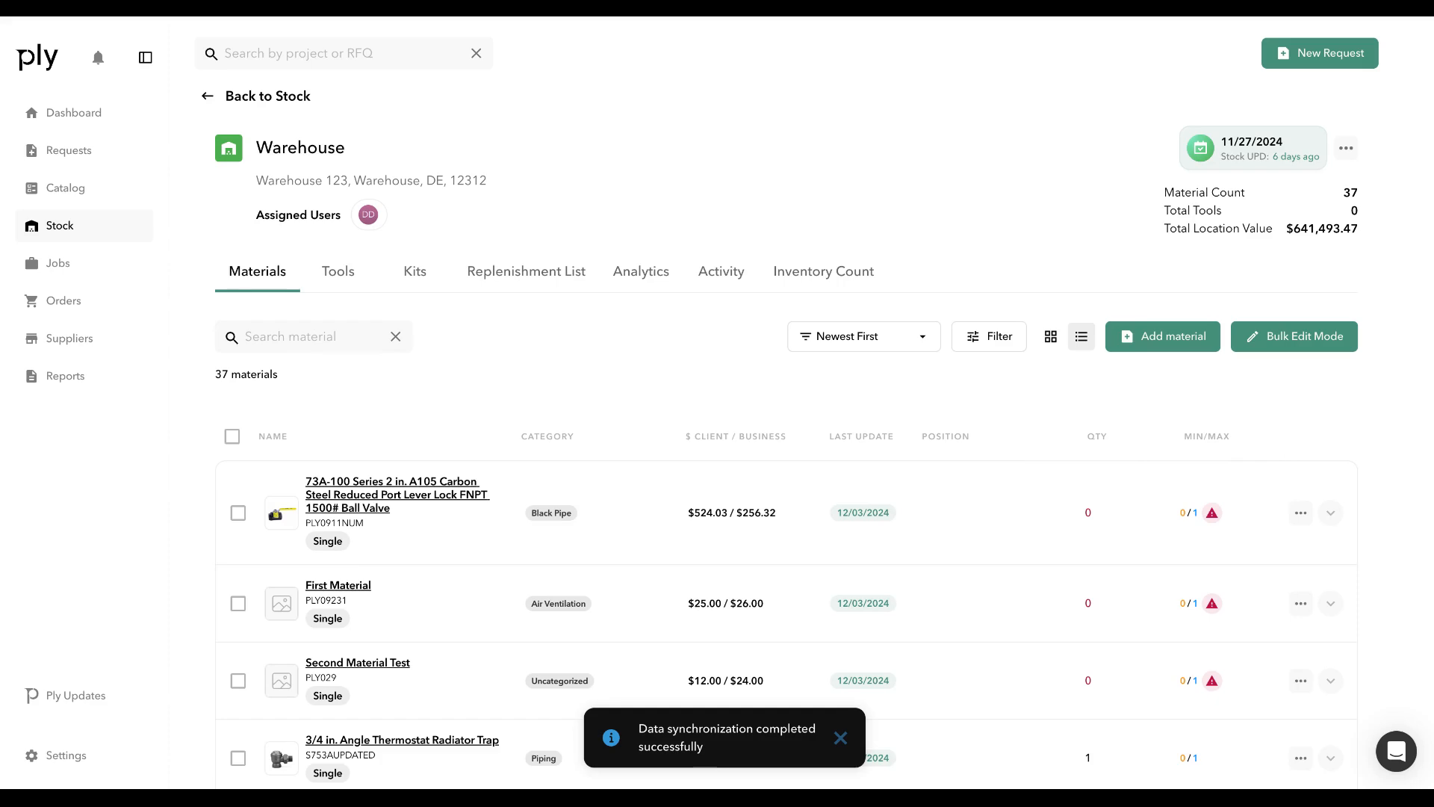
mouse_move(622, 584)
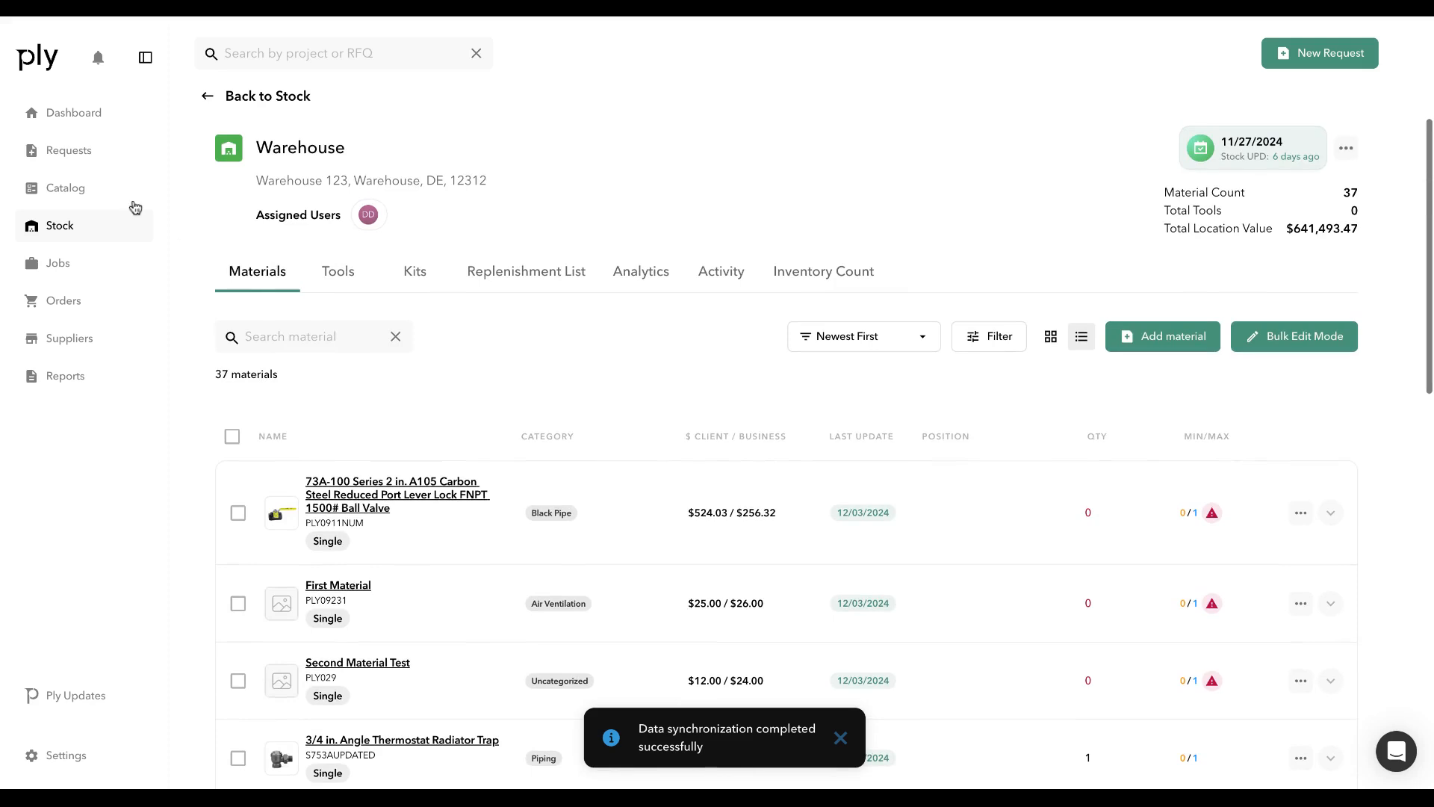
- Go back to the Catalog to confirm it now counts 37 materials
click(65, 187)
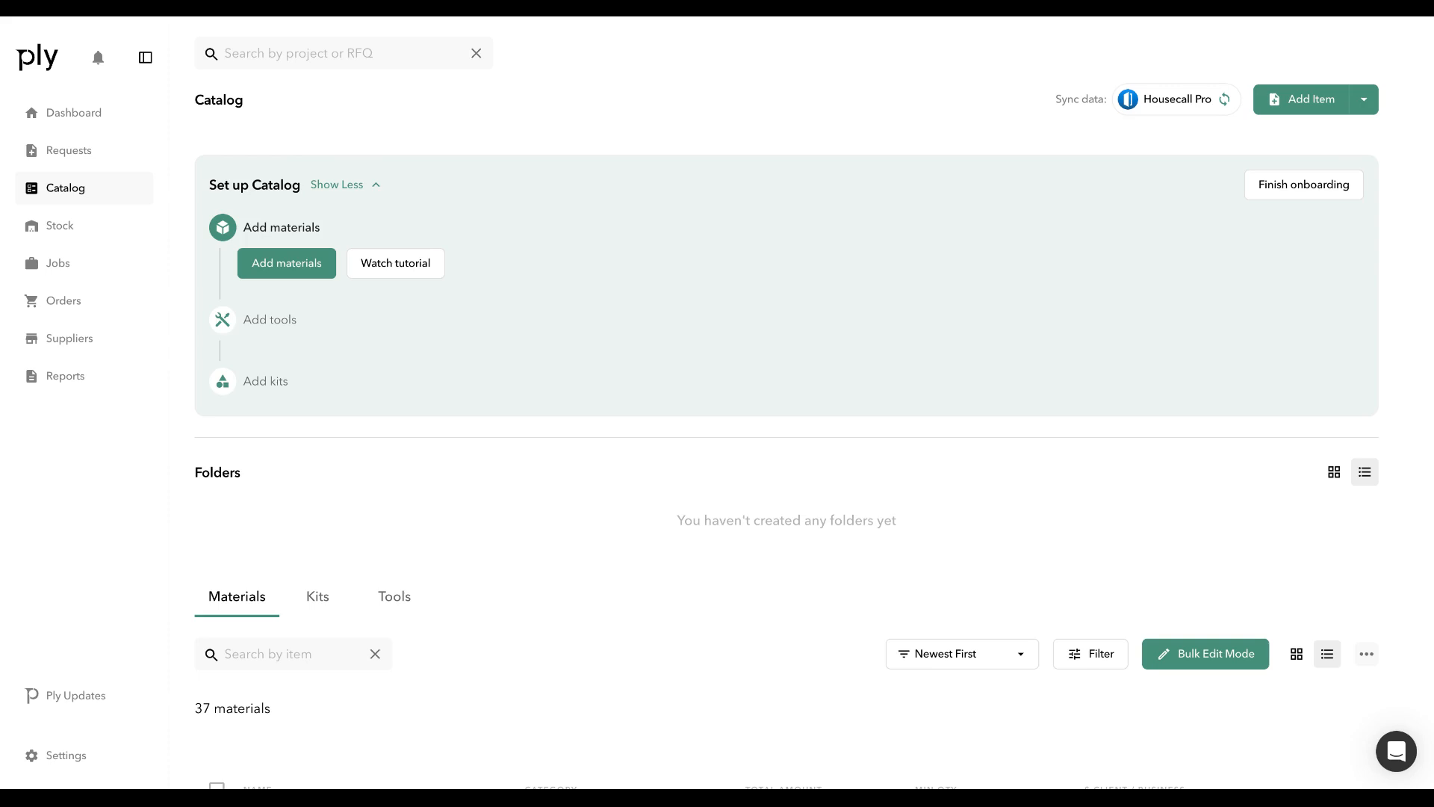
mouse_move(623, 356)
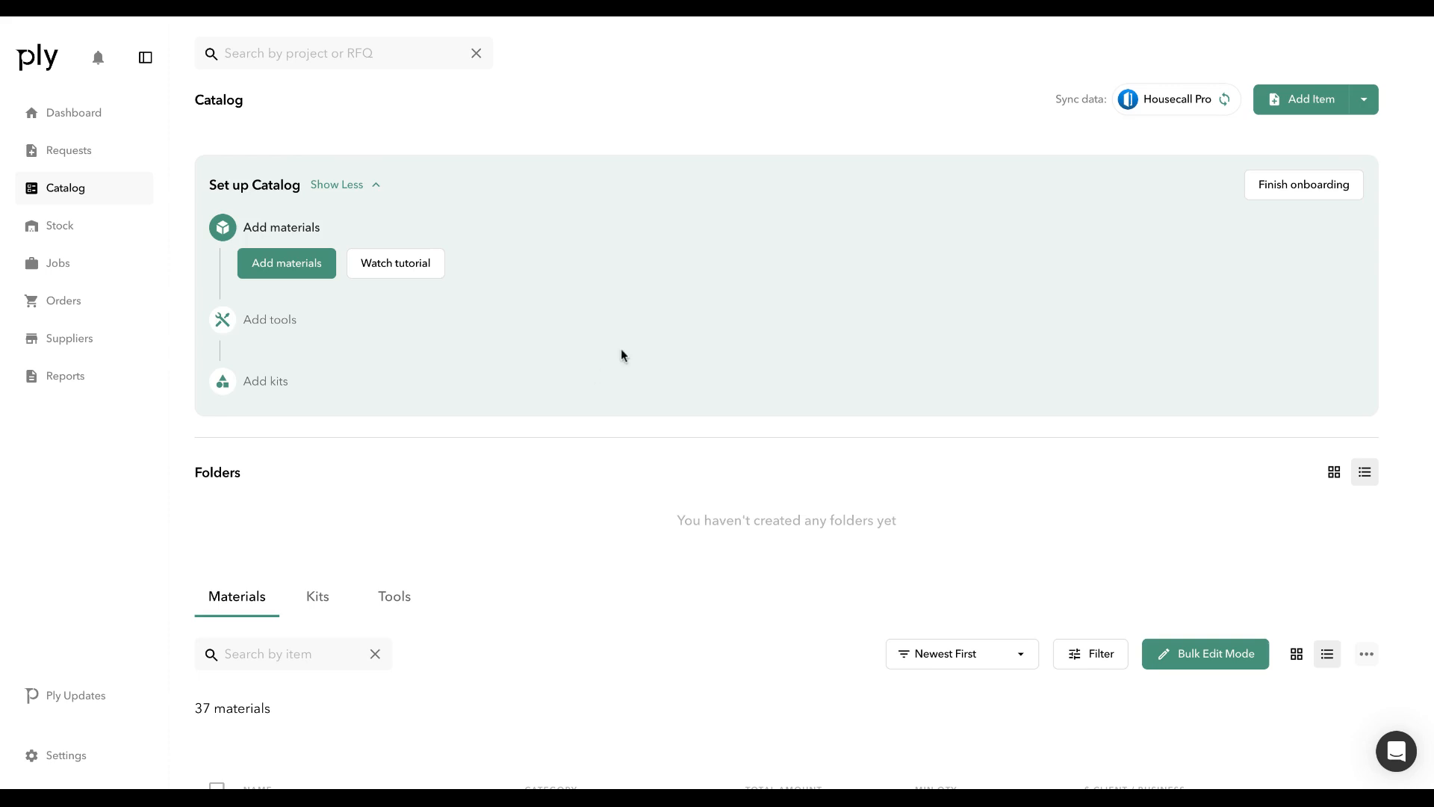